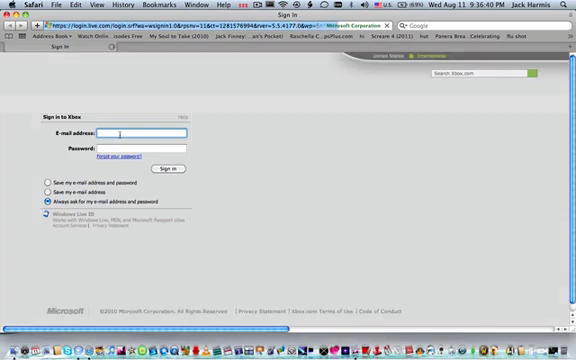
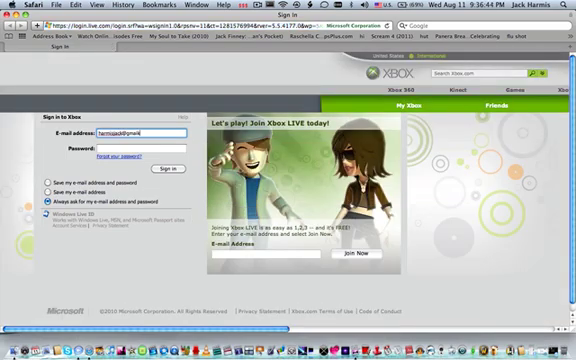
- Sign in to Xbox Live with the 'harris' e-mail address and password to load My Xbox
{"action": "type", "text": "••••"}
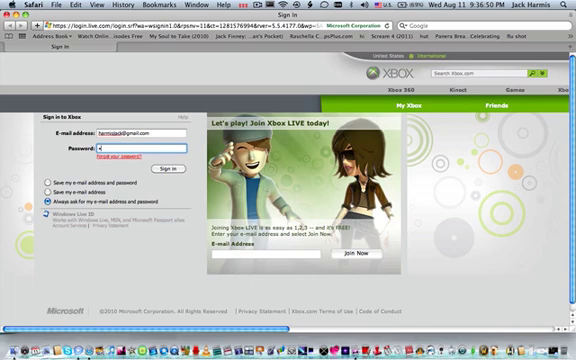
{"action": "type", "text": "password"}
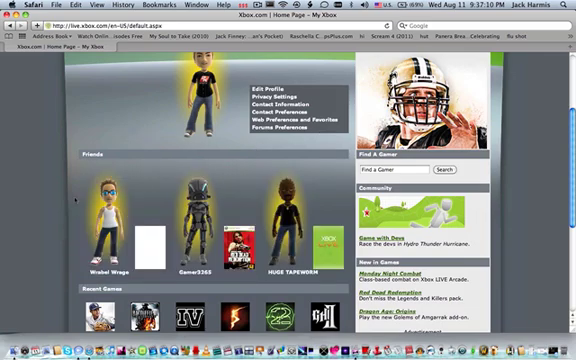
- Scroll down the My Xbox page before hiding Safari to reveal the desktop
{"action": "scroll", "scroll_direction": "down", "scroll_amount": 3}
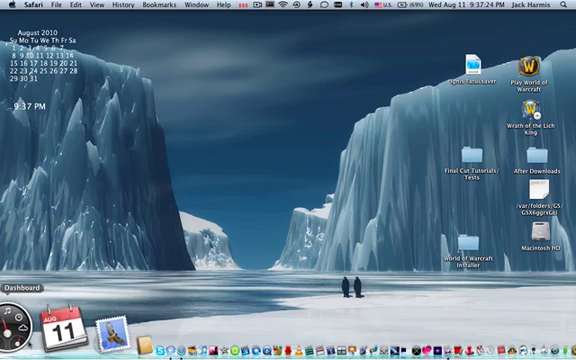
- Bring up Dashboard from the Dock to see the Xbox Live friends widget
{"action": "left_click", "coordinate": [24, 290]}
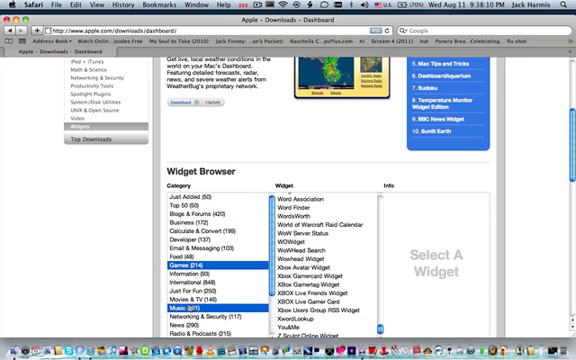
- Scroll to the Widget Browser and through the Games category widget list
{"action": "scroll", "scroll_direction": "down", "scroll_amount": 3}
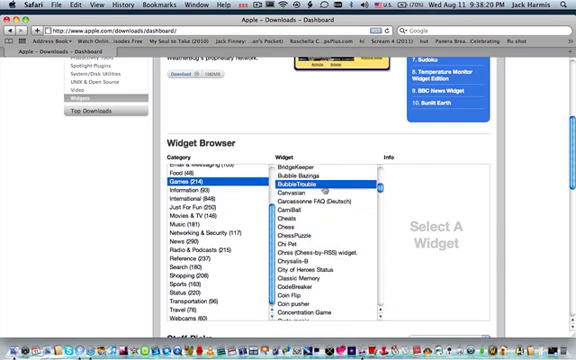
{"action": "scroll", "scroll_direction": "down", "scroll_amount": 3}
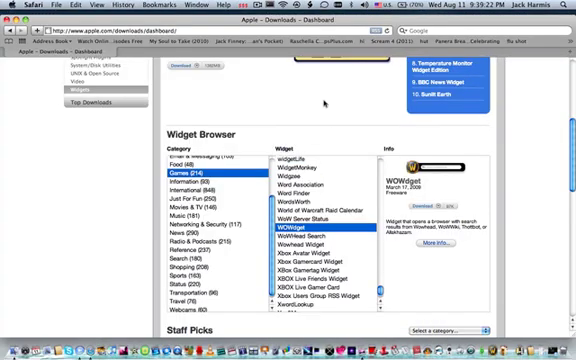
- Select the World of Warcraft widget (WOWidget) to show its info panel
{"action": "left_click", "coordinate": [300, 190]}
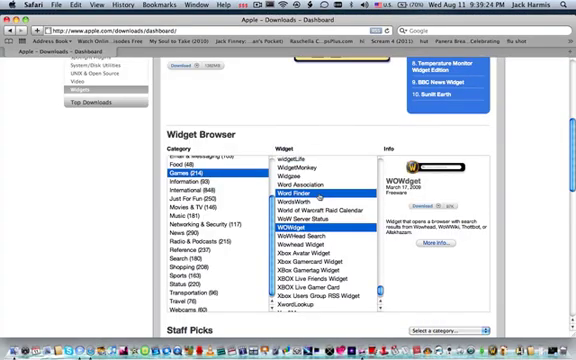